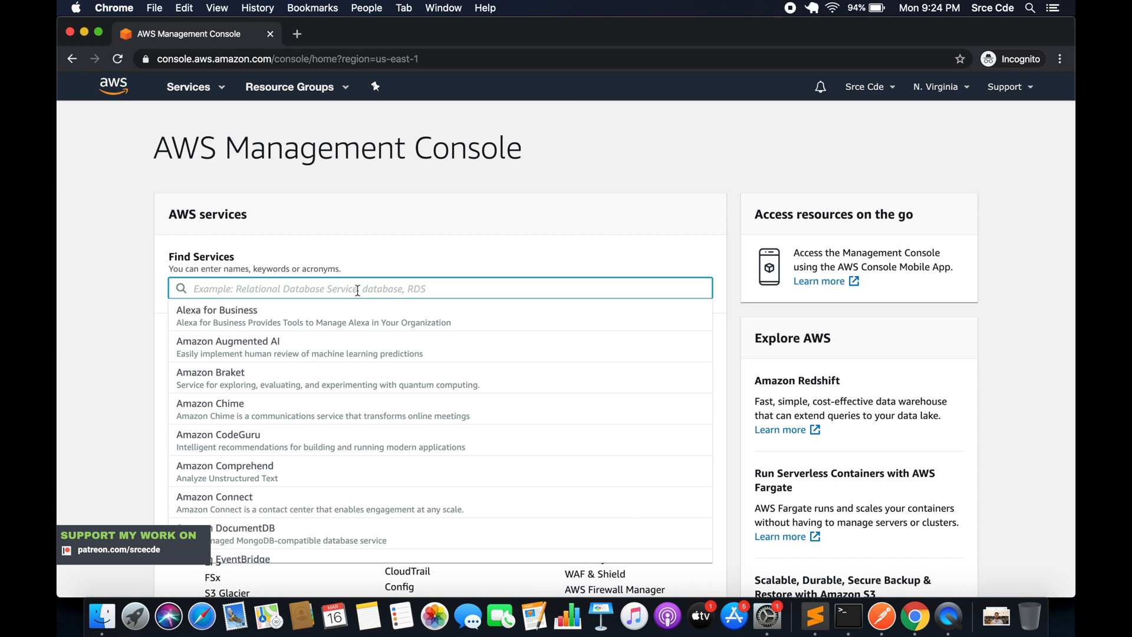
- Search Find Services for ECR and go to the Amazon ECR repositories page
{"action": "type", "text": "ec3"}
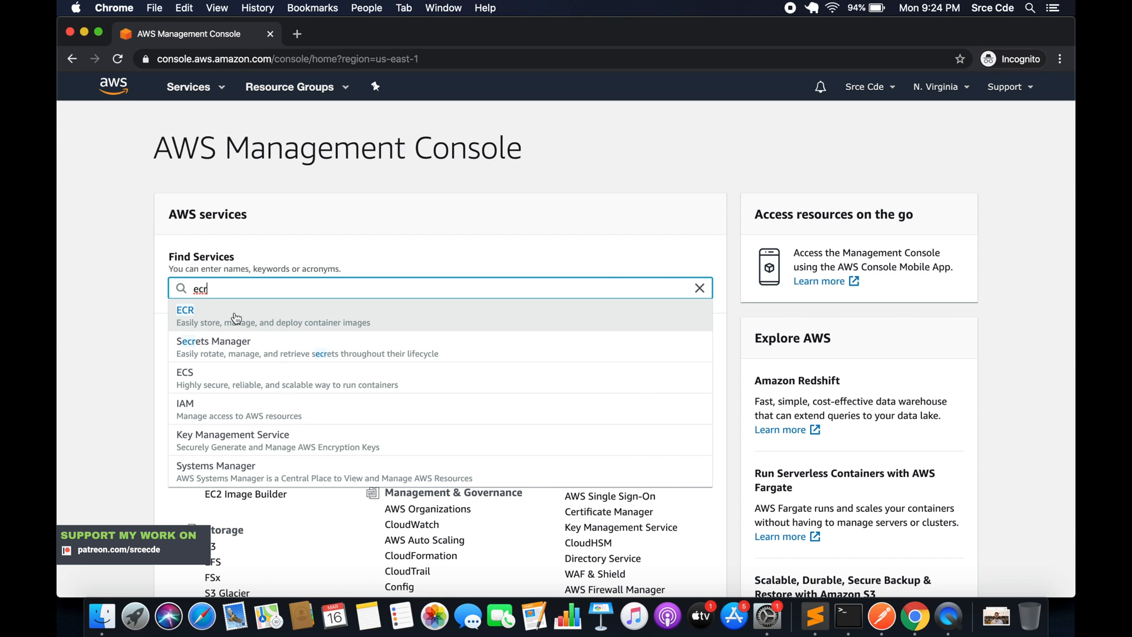
{"action": "left_click", "coordinate": [185, 310]}
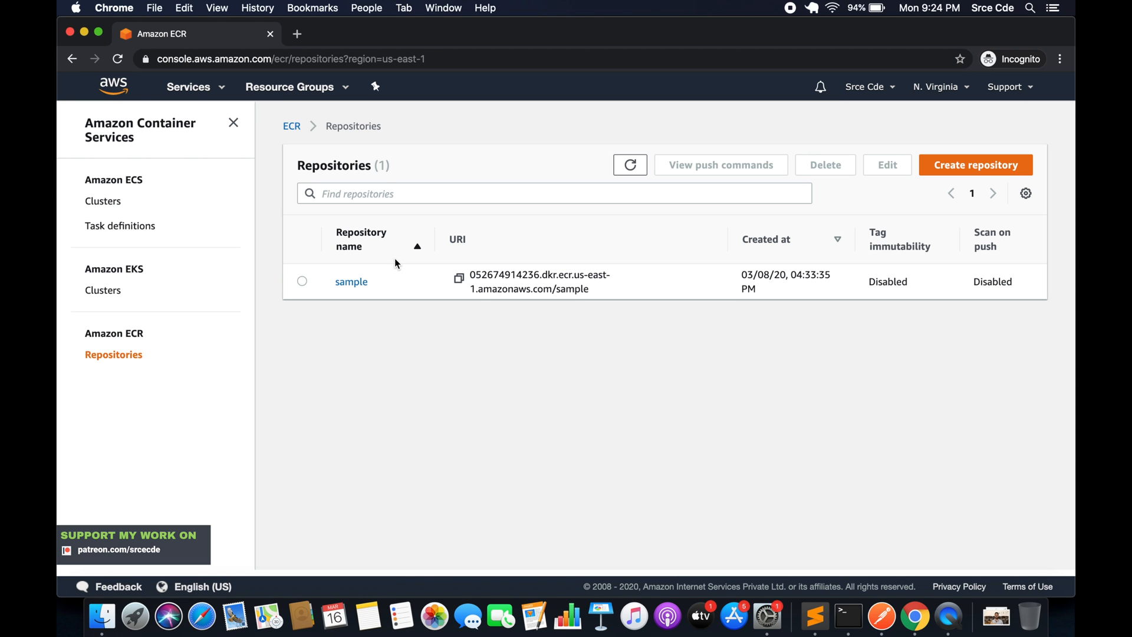
{"action": "mouse_move", "coordinate": [415, 363]}
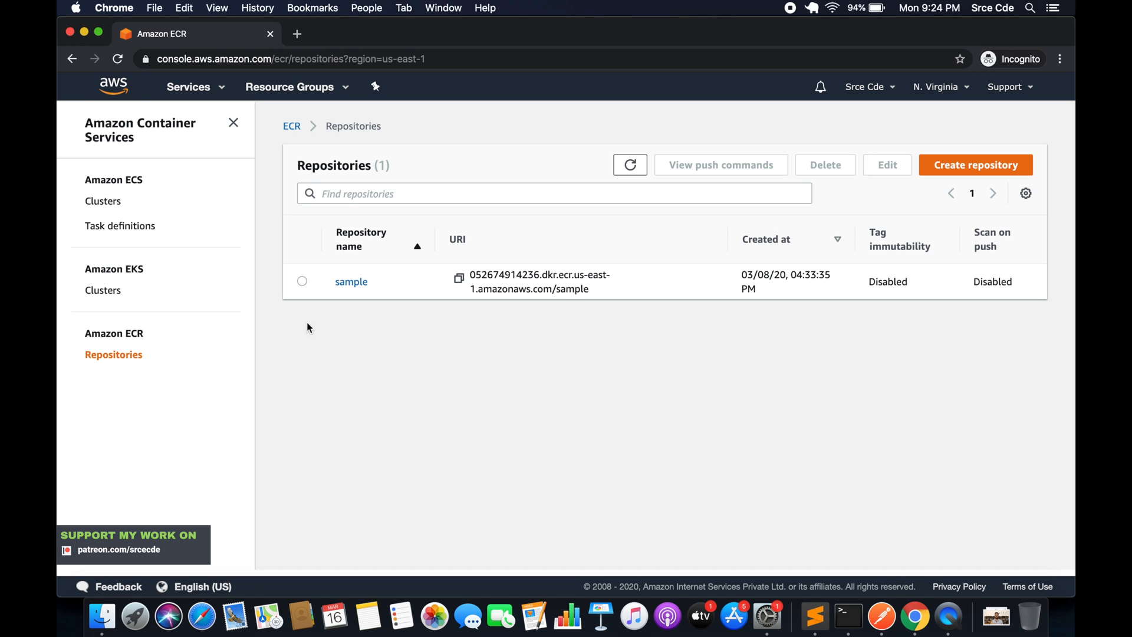
{"action": "mouse_move", "coordinate": [640, 332]}
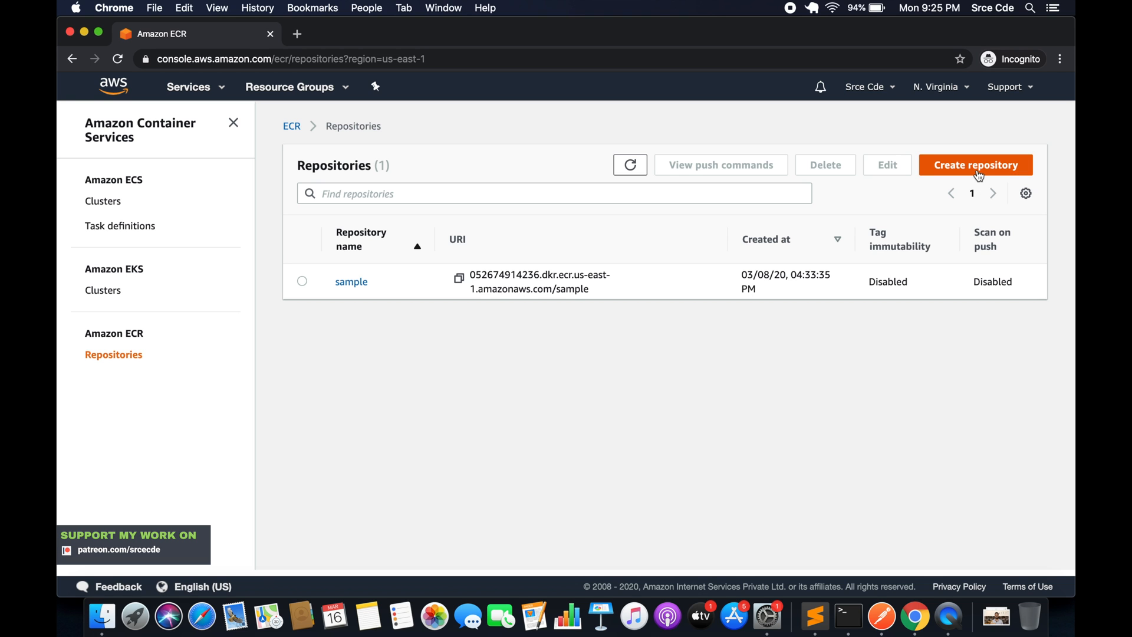
- Begin a new ECR repository and enter 'flaskapp' as its repository name
{"action": "left_click", "coordinate": [975, 164]}
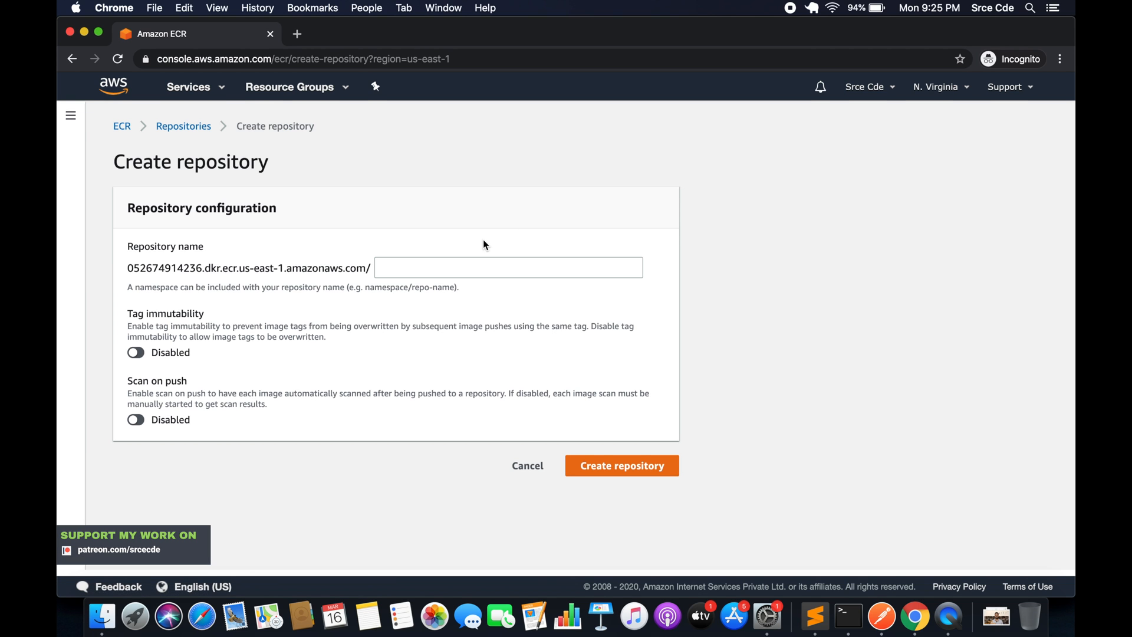
{"action": "mouse_move", "coordinate": [265, 280]}
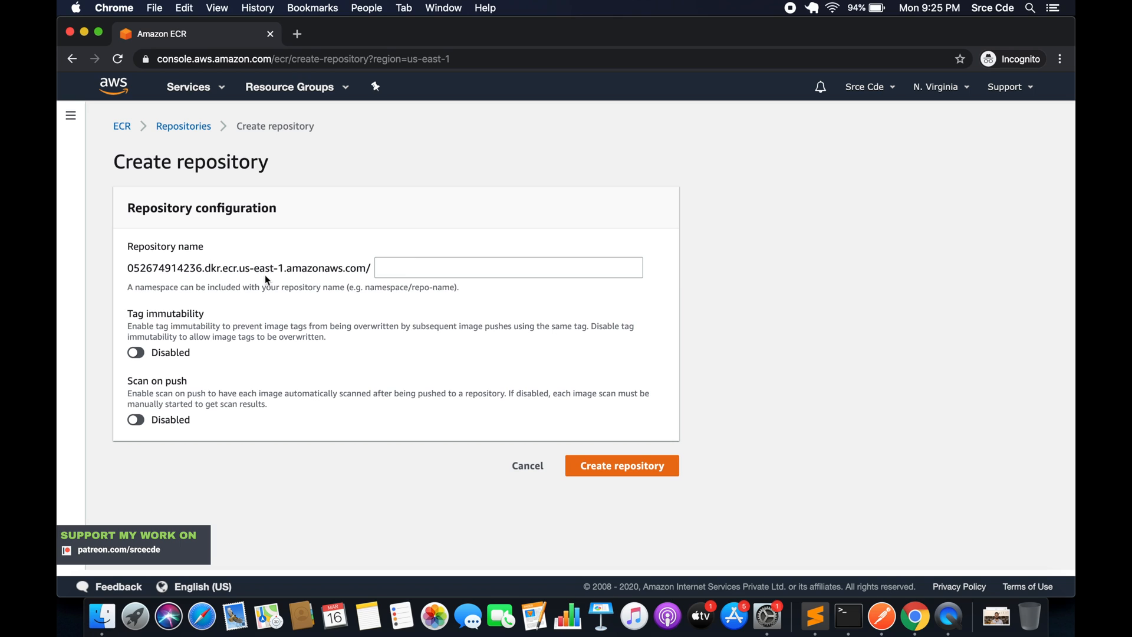
{"action": "left_click", "coordinate": [507, 268]}
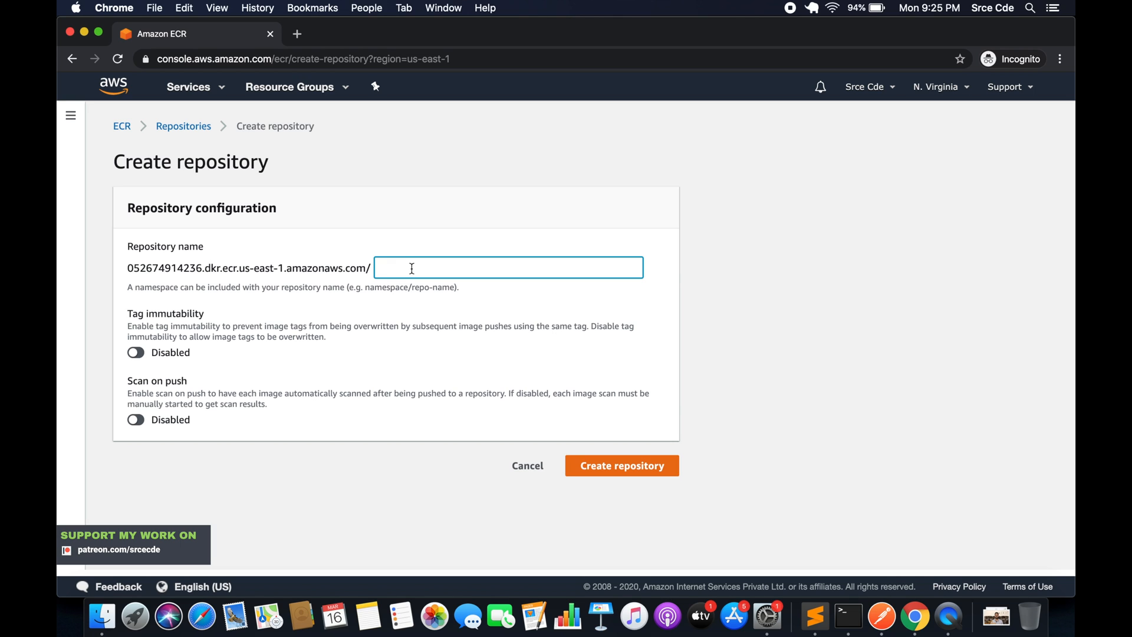
{"action": "type", "text": "flask"}
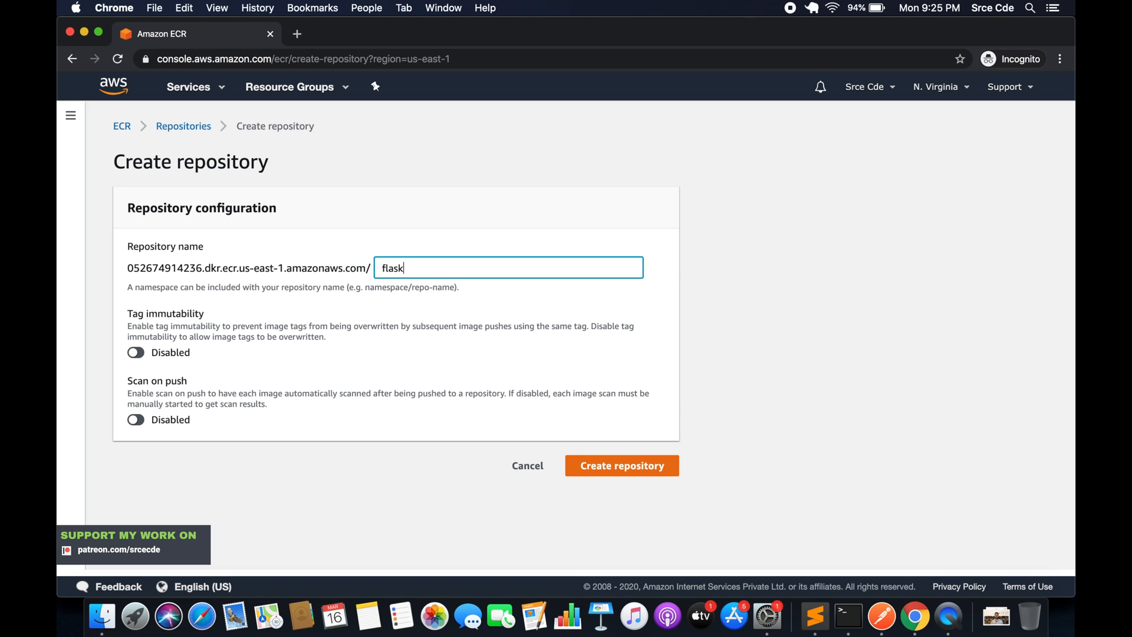
{"action": "type", "text": "app"}
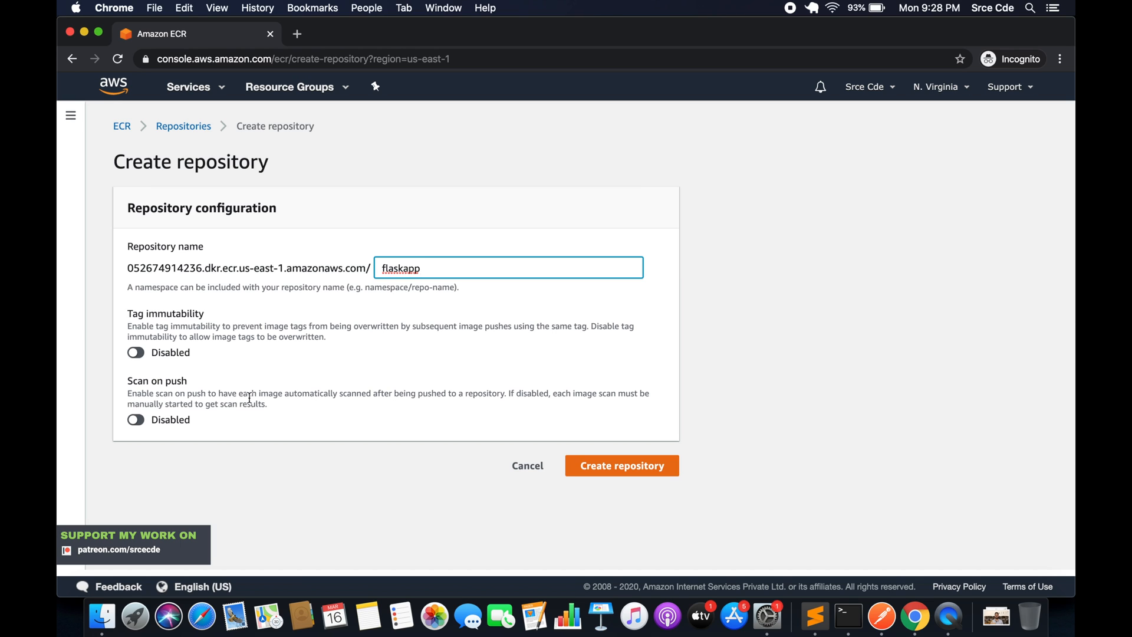
{"action": "mouse_move", "coordinate": [514, 367]}
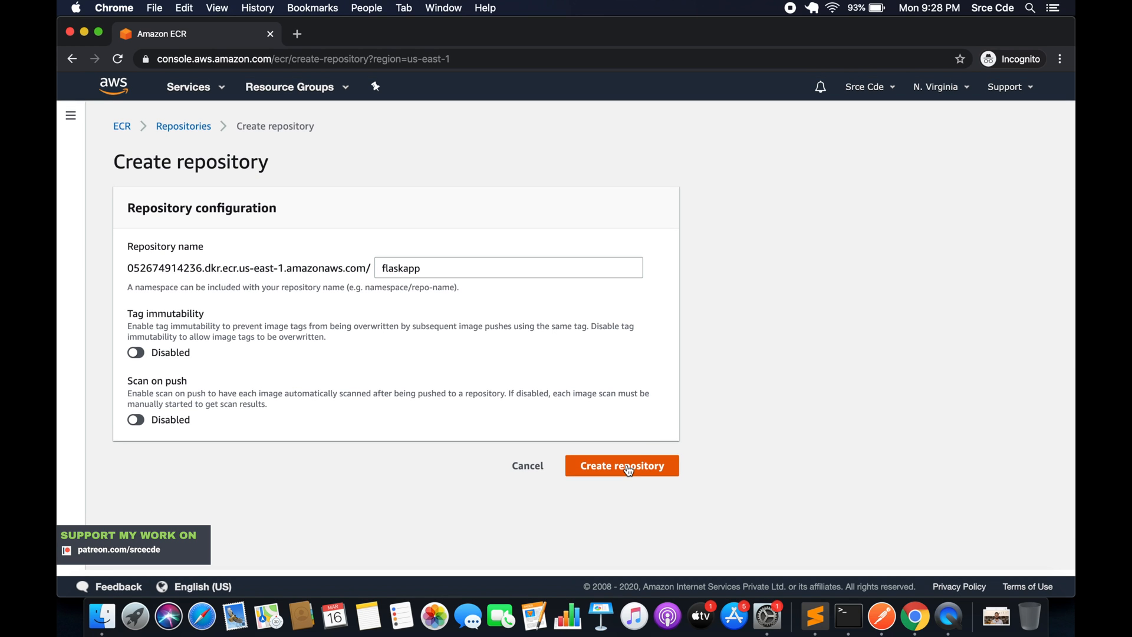
- Create the flaskapp repository, then start another Create repository form
{"action": "left_click", "coordinate": [620, 466]}
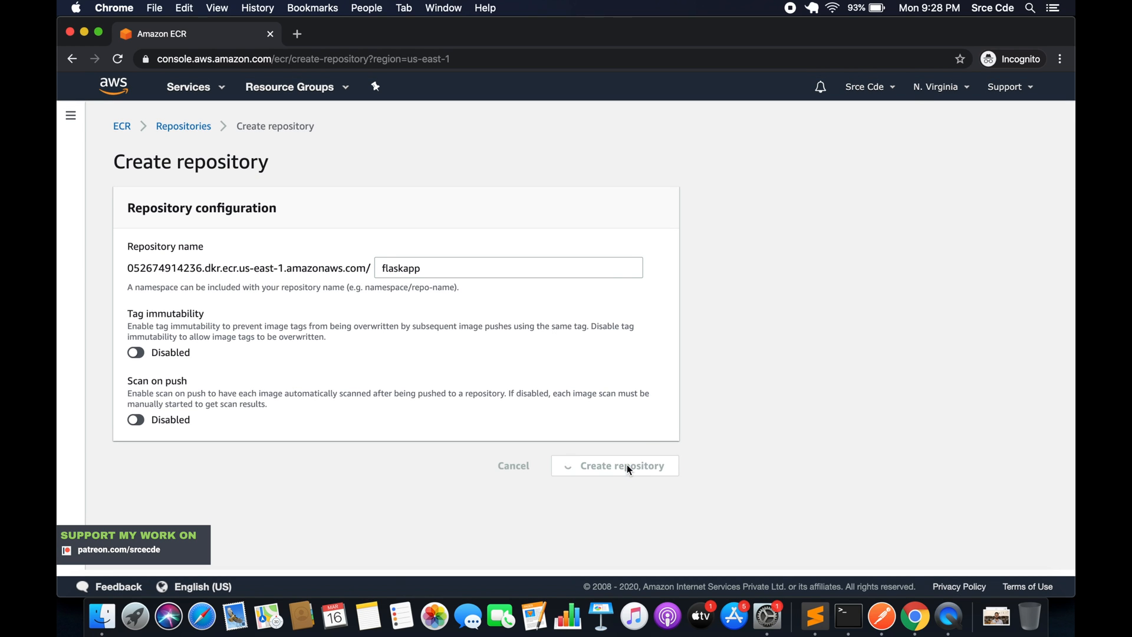
{"action": "left_click", "coordinate": [614, 465]}
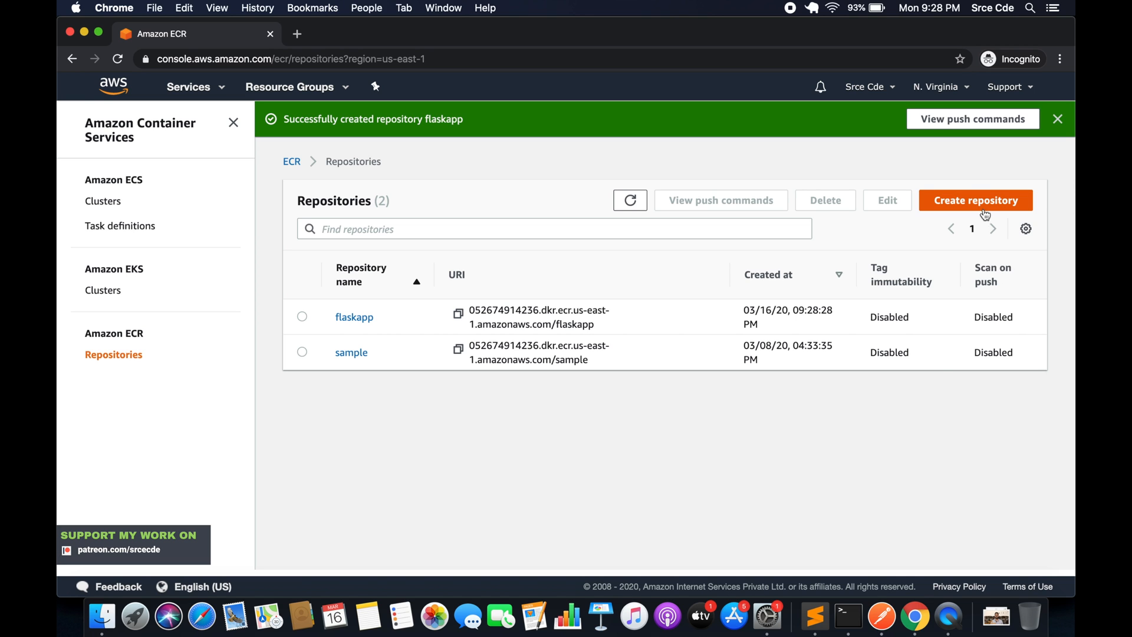
{"action": "left_click", "coordinate": [975, 200]}
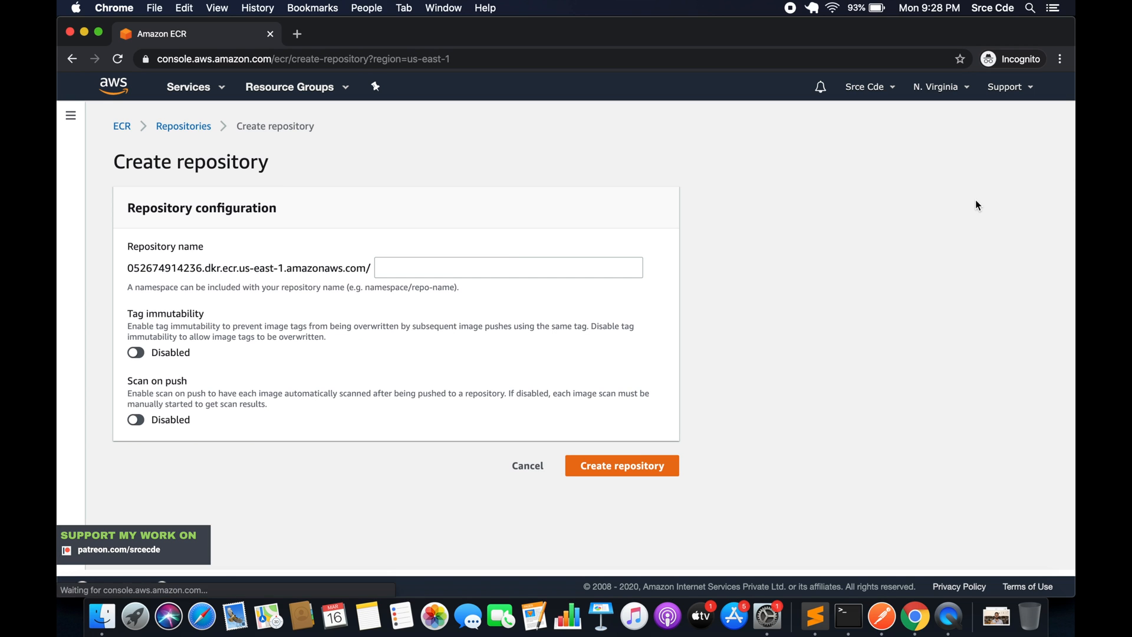
- Enter 'nginxwebserver' as the second repository's name
{"action": "left_click", "coordinate": [508, 267]}
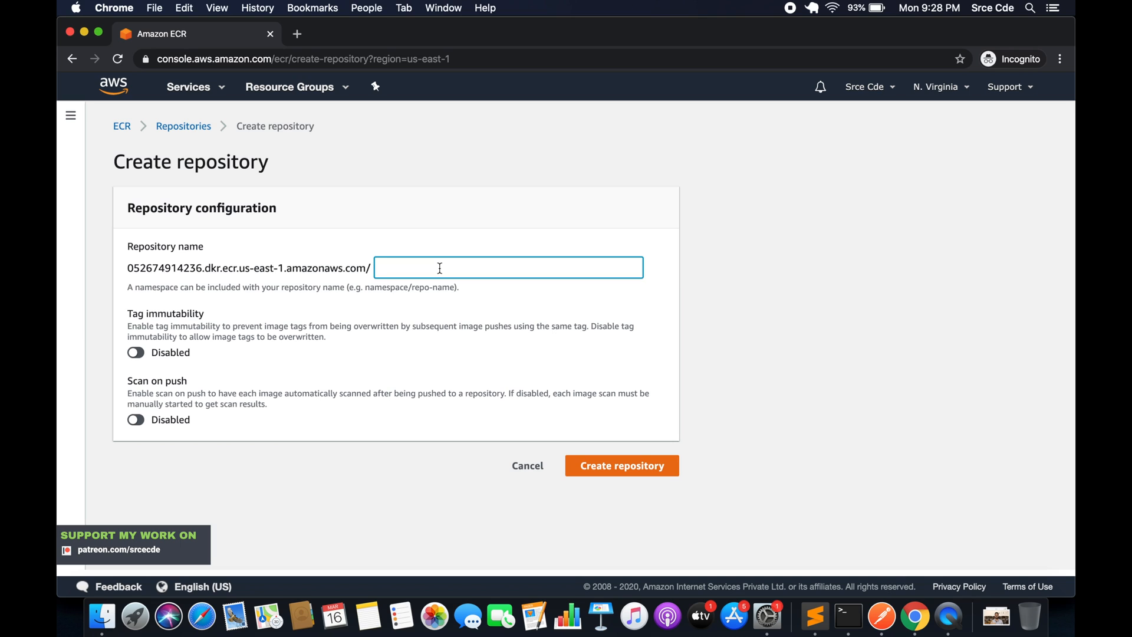
{"action": "type", "text": "nginx"}
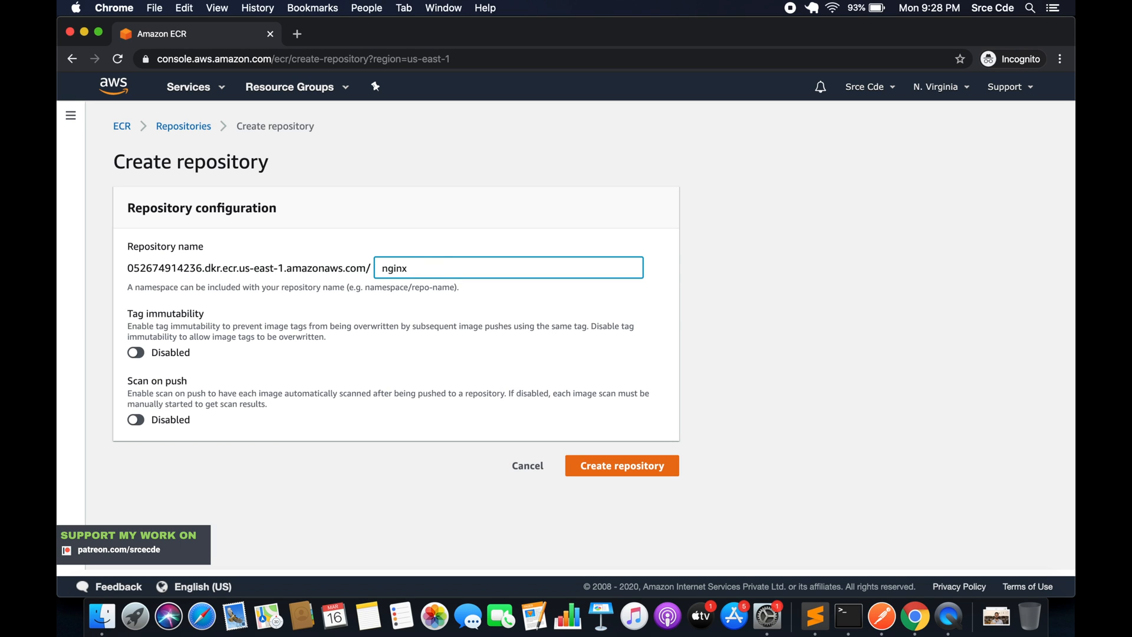
{"action": "type", "text": "webserver"}
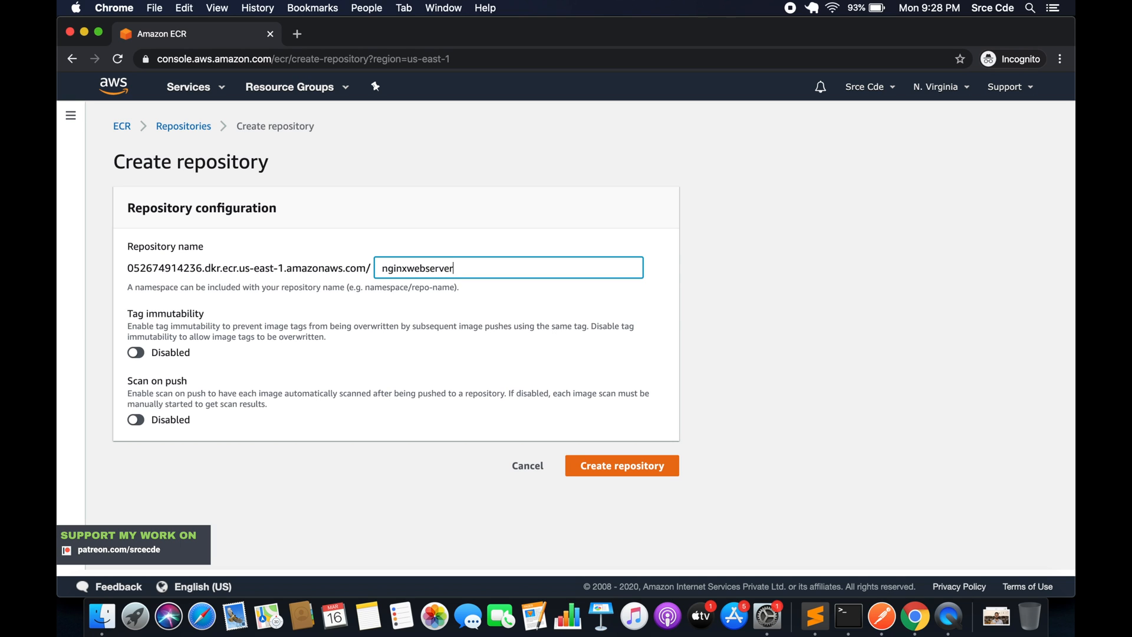
{"action": "mouse_move", "coordinate": [389, 382]}
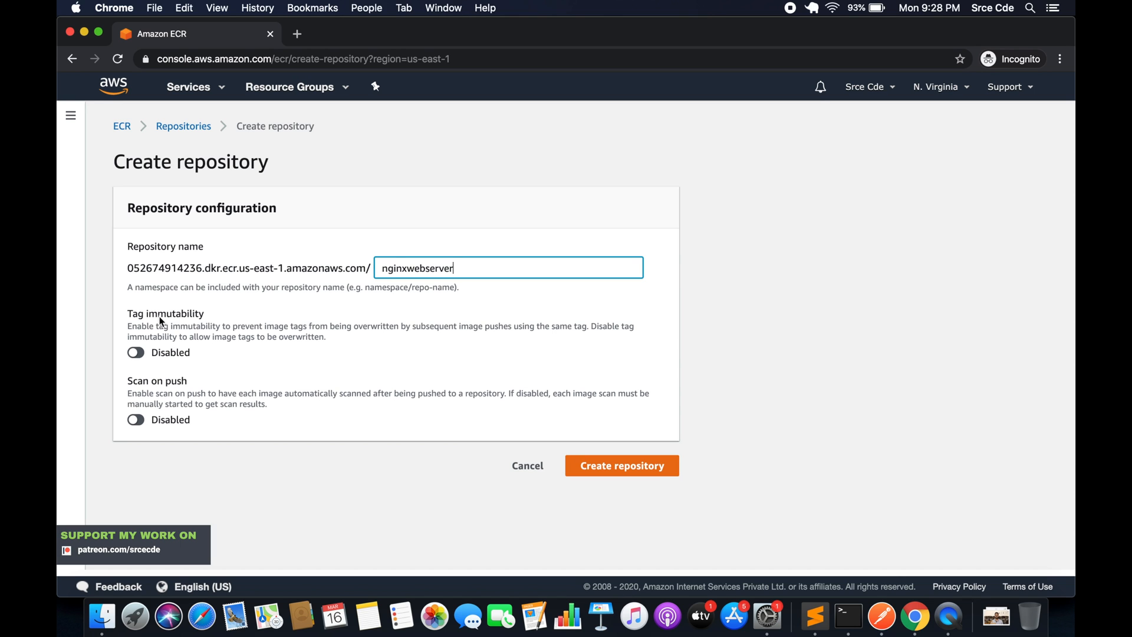
{"action": "mouse_move", "coordinate": [363, 412]}
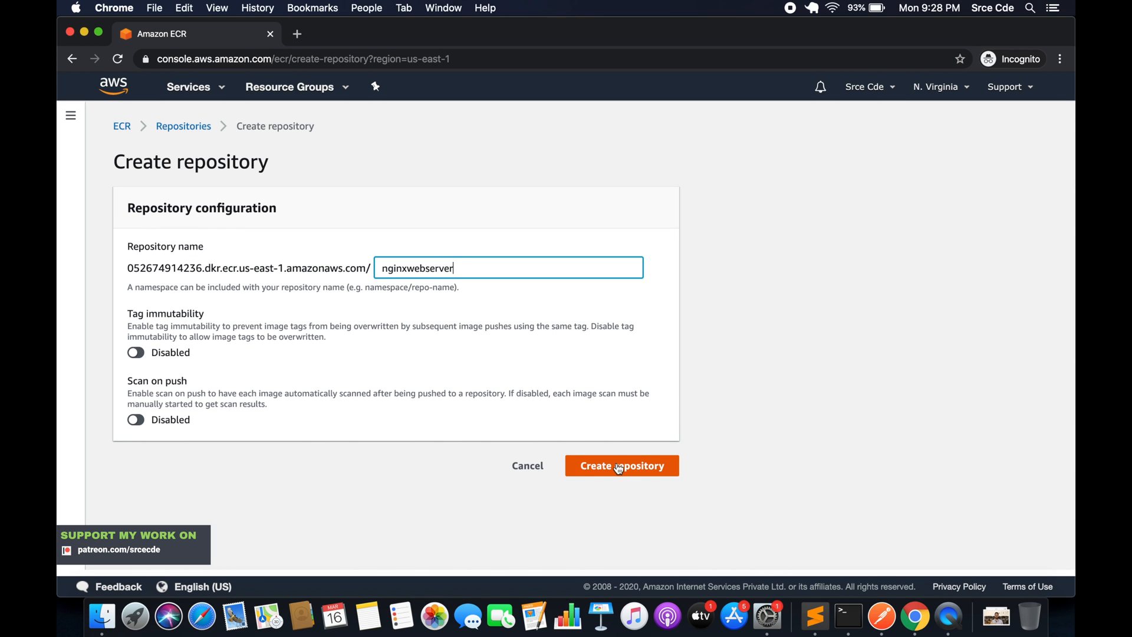
- Create the nginxwebserver repository so it lists with flaskapp and sample
{"action": "left_click", "coordinate": [621, 466]}
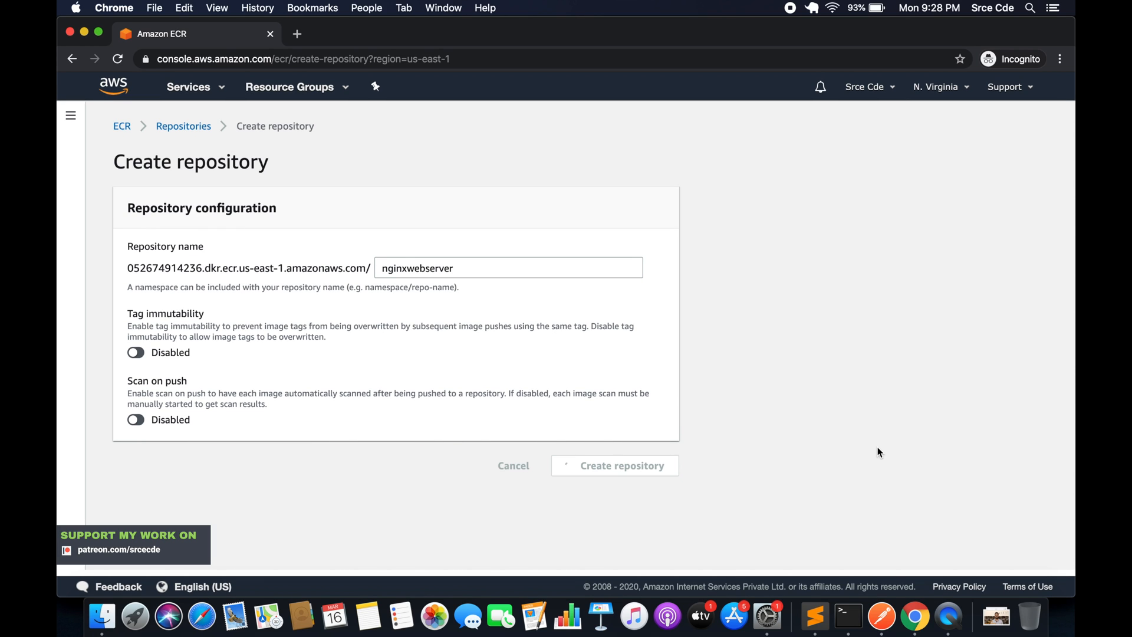
{"action": "left_click", "coordinate": [613, 466]}
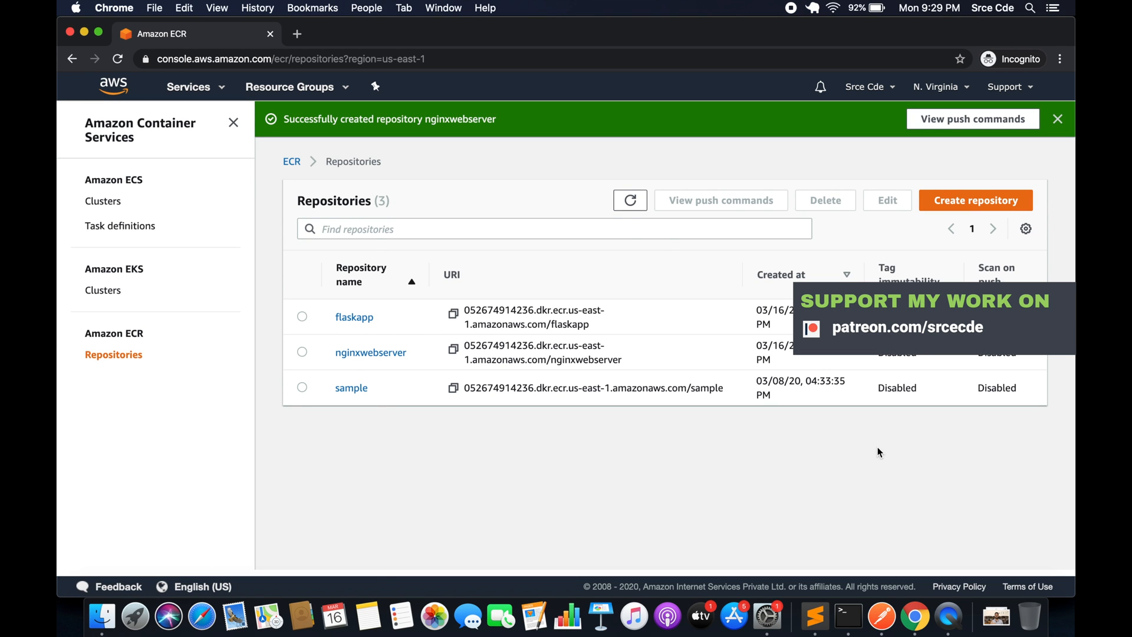